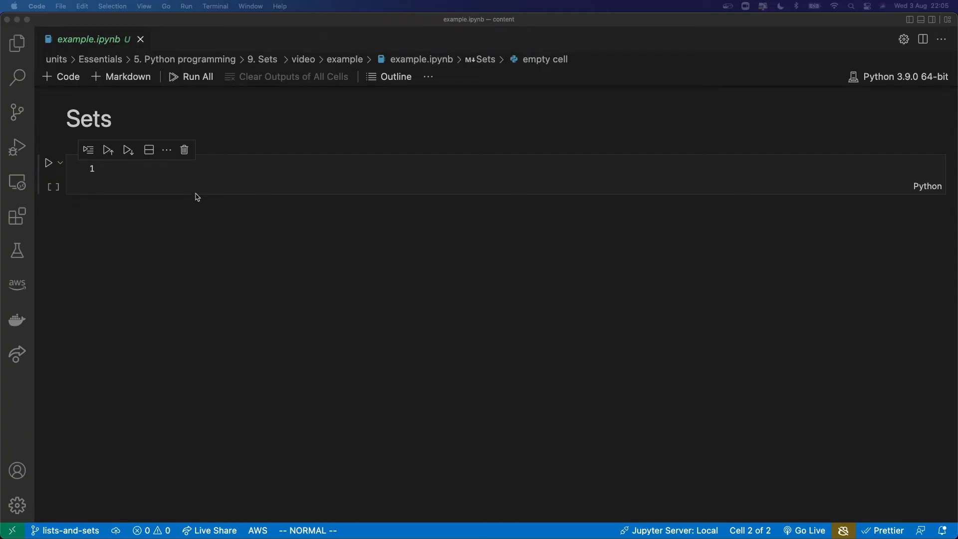
- Define my_set = {1, 2, 3, 4}, run it, and begin print(type(my_set)) in the next cell
{"action": "type", "text": "m"}
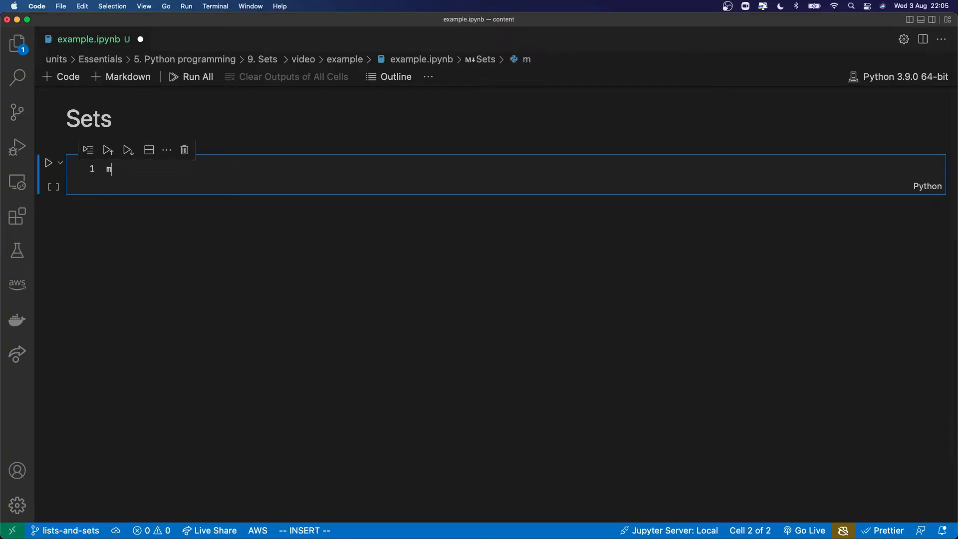
{"action": "type", "text": "y_set"}
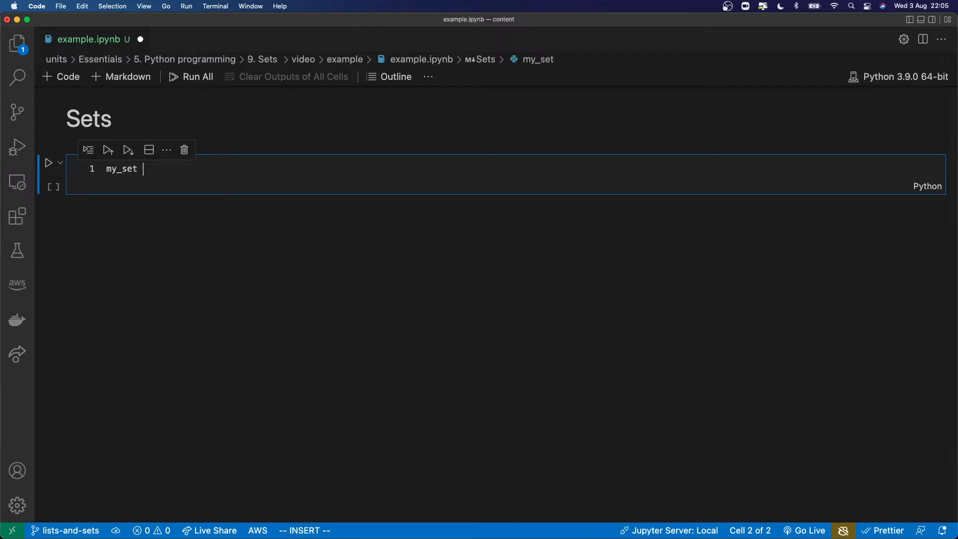
{"action": "type", "text": "= {1, 2,}"}
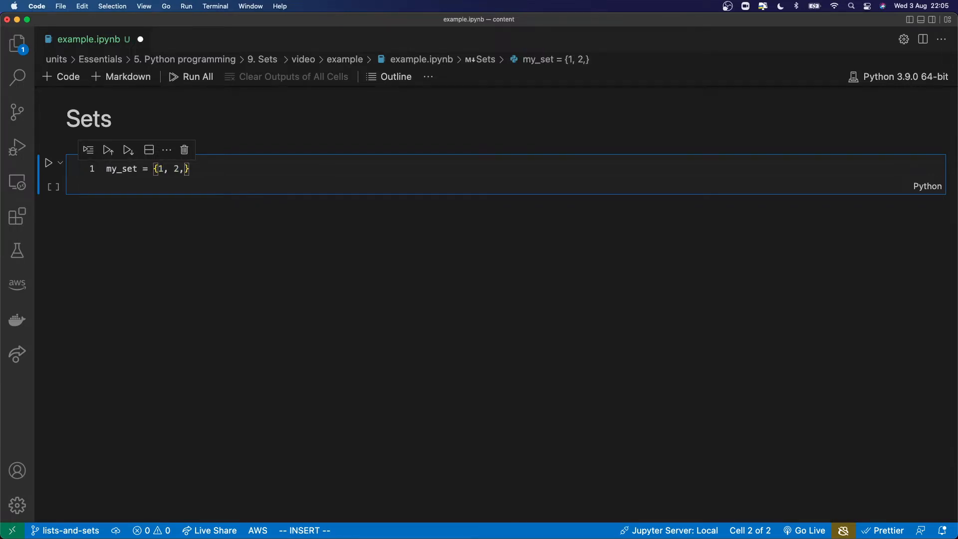
{"action": "type", "text": "3, 4"}
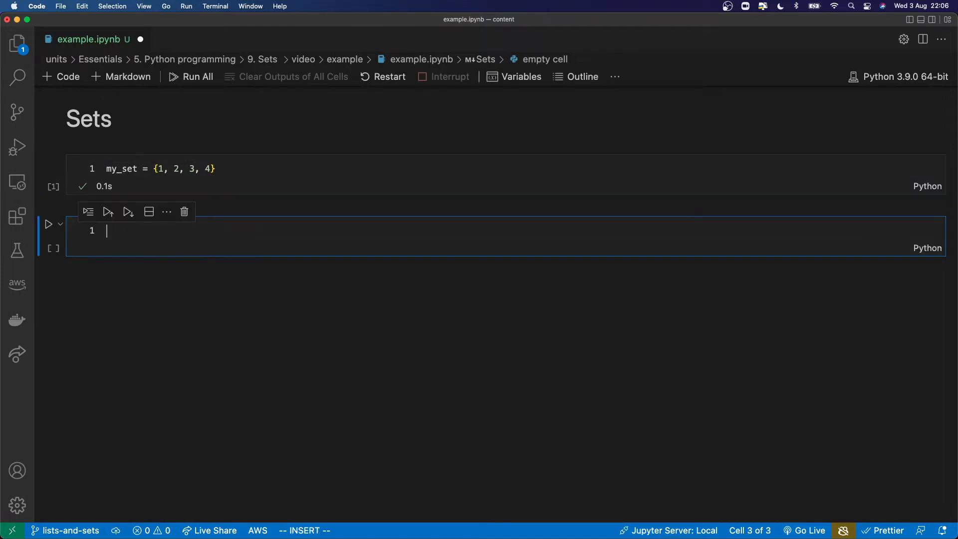
{"action": "type", "text": "print(type(my_set"}
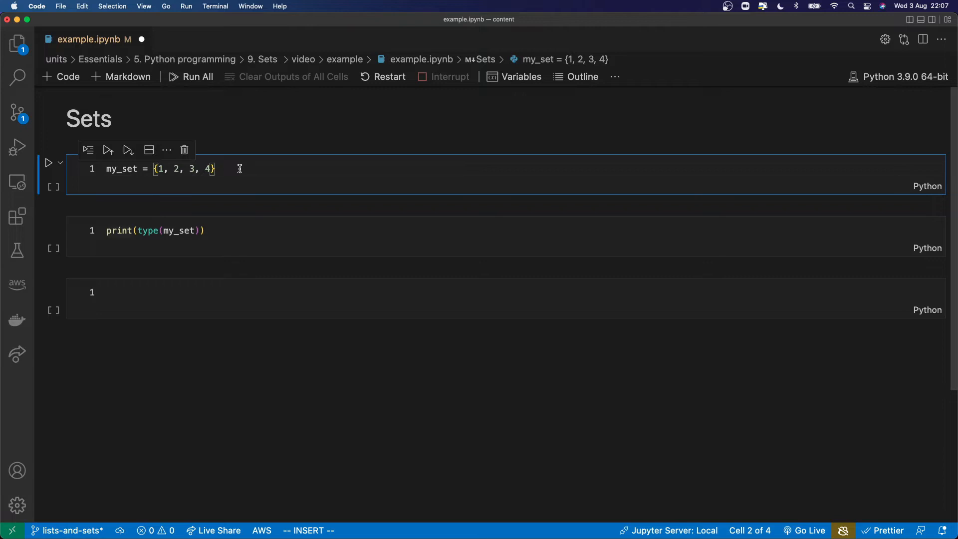
- Rewrite the definition as my_set = set([1, 2, 3, 4]) and rerun it
{"action": "key", "text": "Backspace"}
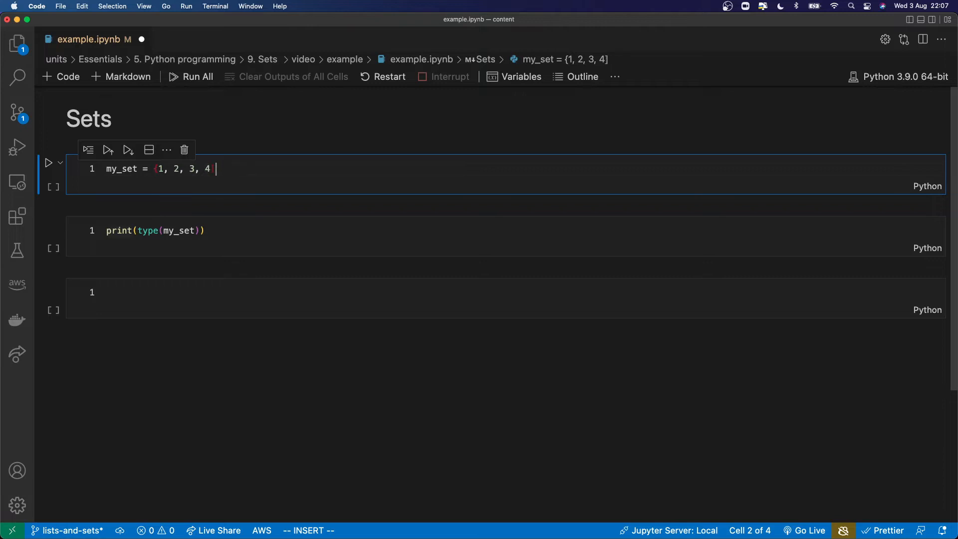
{"action": "type", "text": "[1, 2, 3, 4]"}
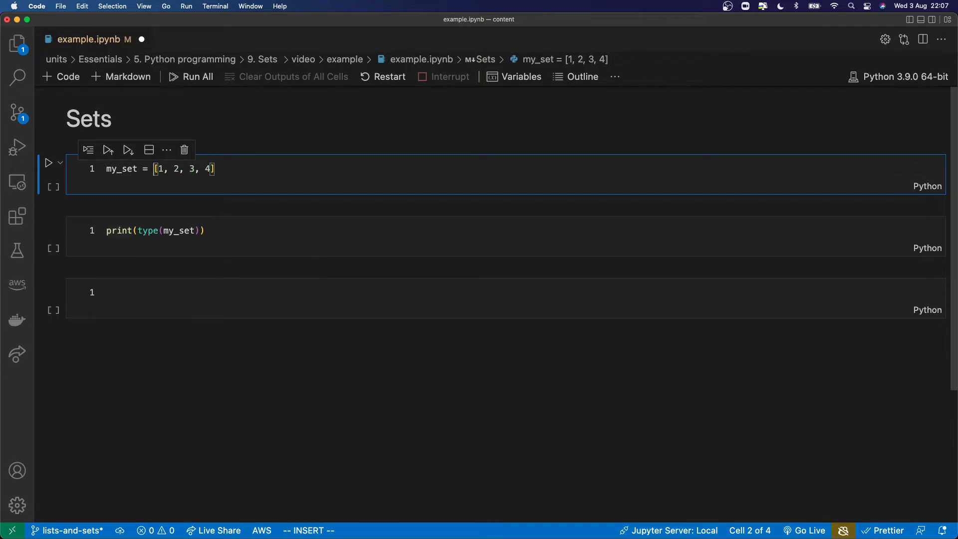
{"action": "type", "text": "set("}
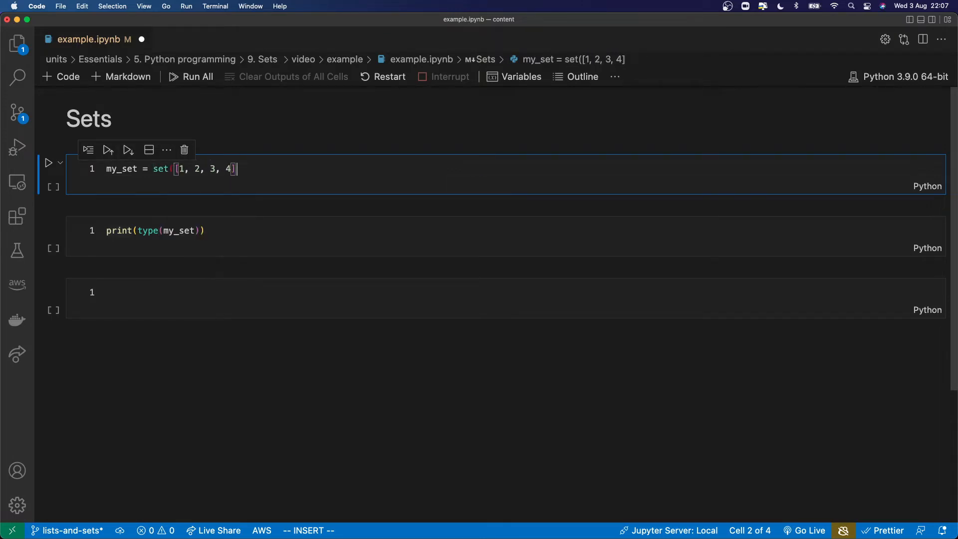
{"action": "left_click", "coordinate": [196, 77]}
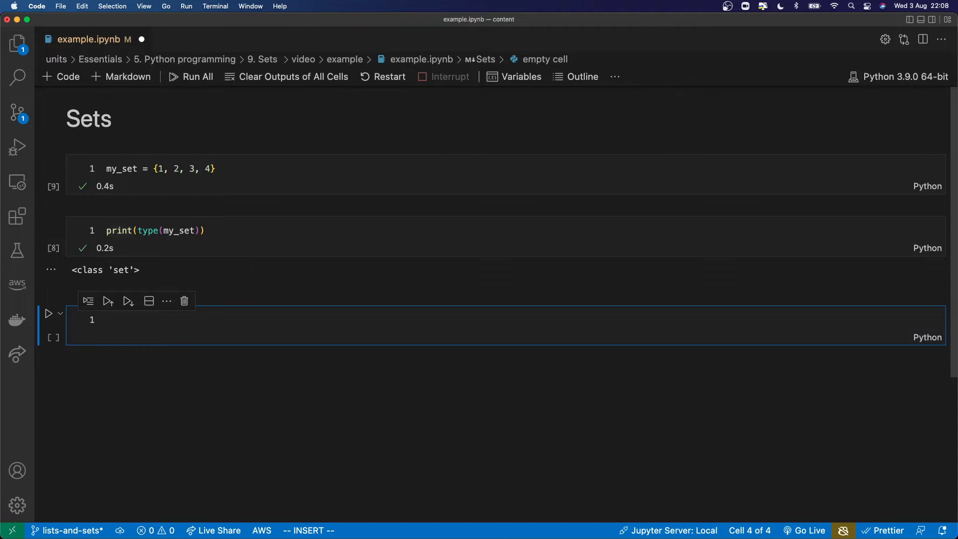
- Run my_set[1] to show the 'not subscriptable' TypeError, then delete that cell
{"action": "type", "text": "my_set[1"}
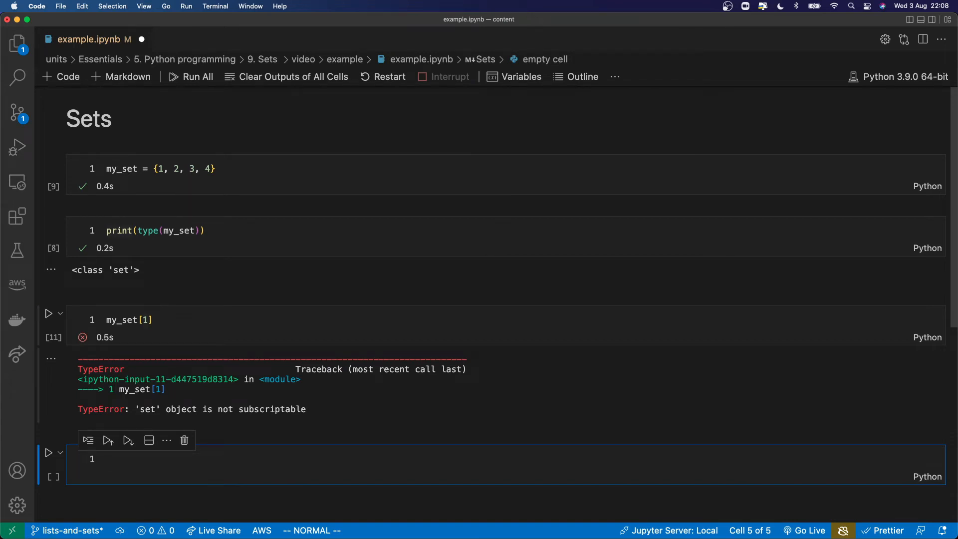
{"action": "left_click", "coordinate": [184, 440]}
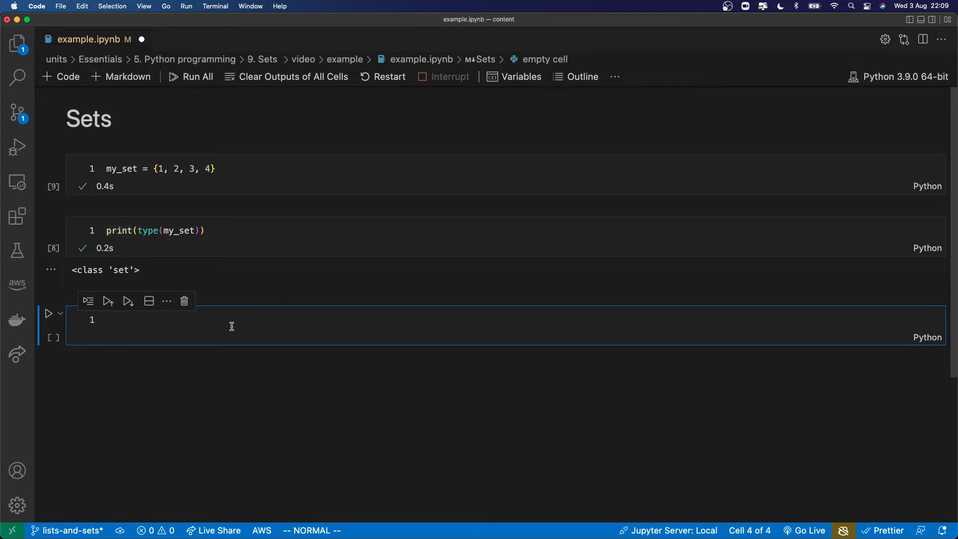
{"action": "mouse_move", "coordinate": [238, 305]}
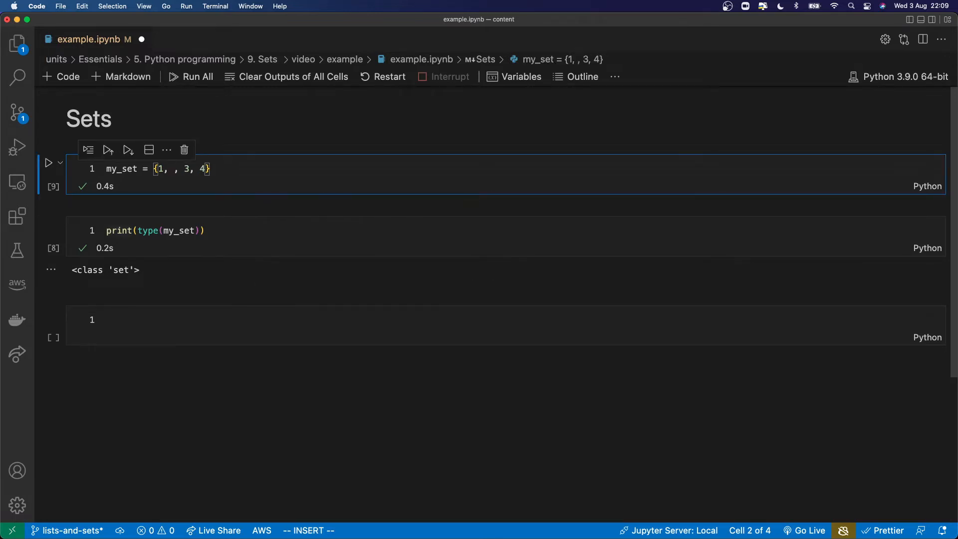
- Redefine my_set with duplicate values and print it to show only {1, 3, 4} remain
{"action": "type", "text": "3, 4, 5,"}
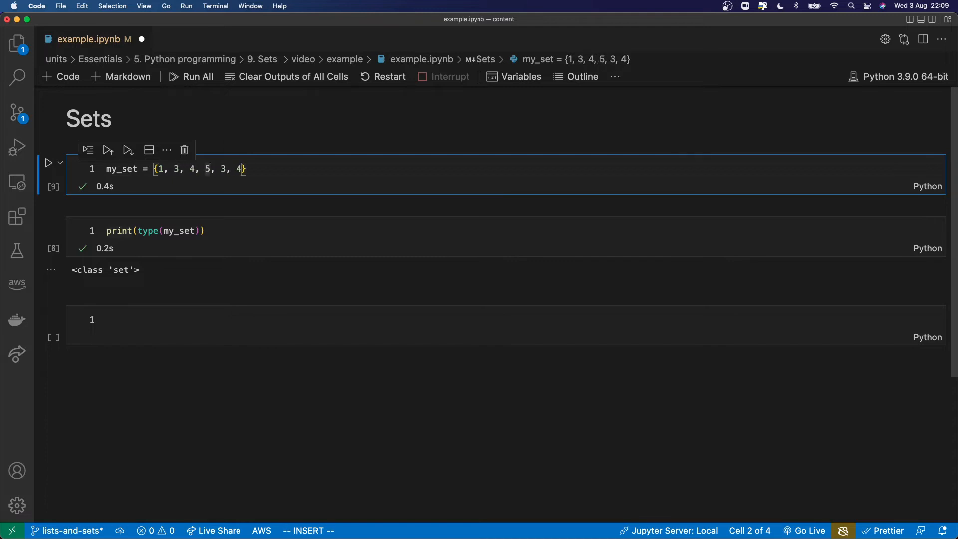
{"action": "type", "text": "4"}
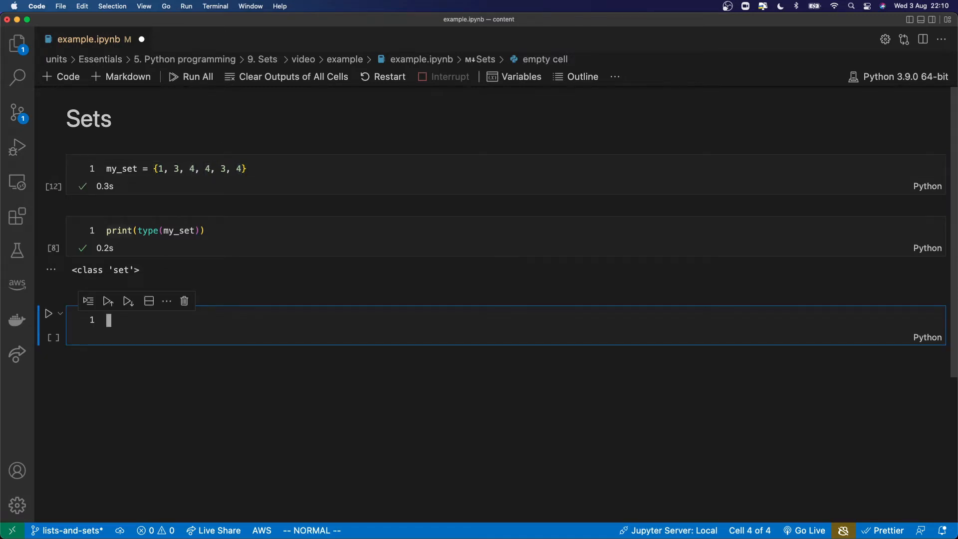
{"action": "type", "text": "print(my_set)"}
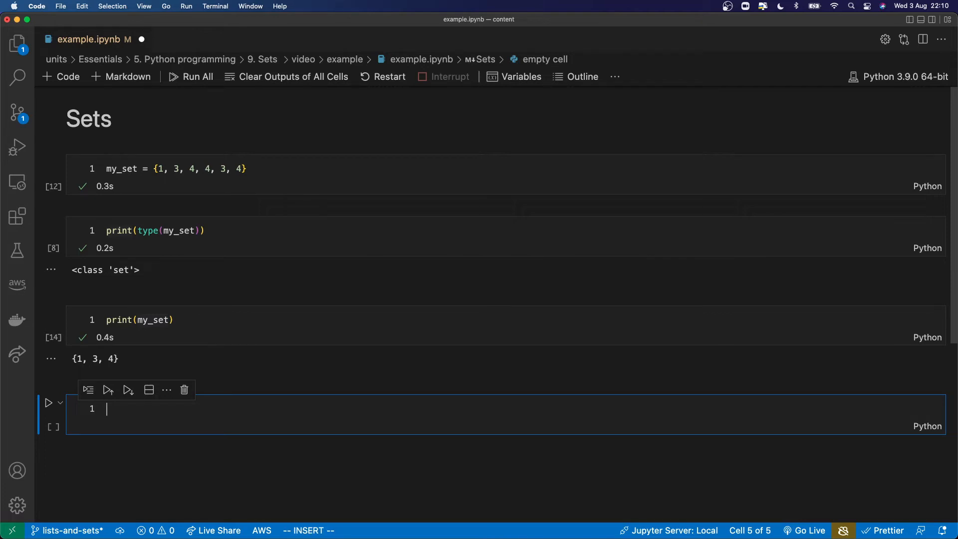
{"action": "type", "text": "len(s)"}
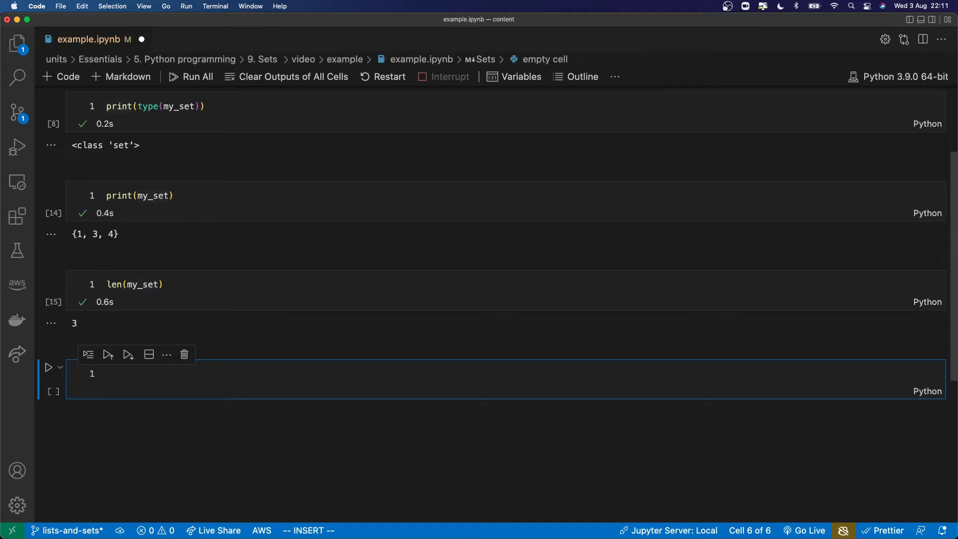
- Define a = {1, 2, 3}, b = {3, 4, 5} and run a.intersection(b), returning {3}
{"action": "type", "text": "a ="}
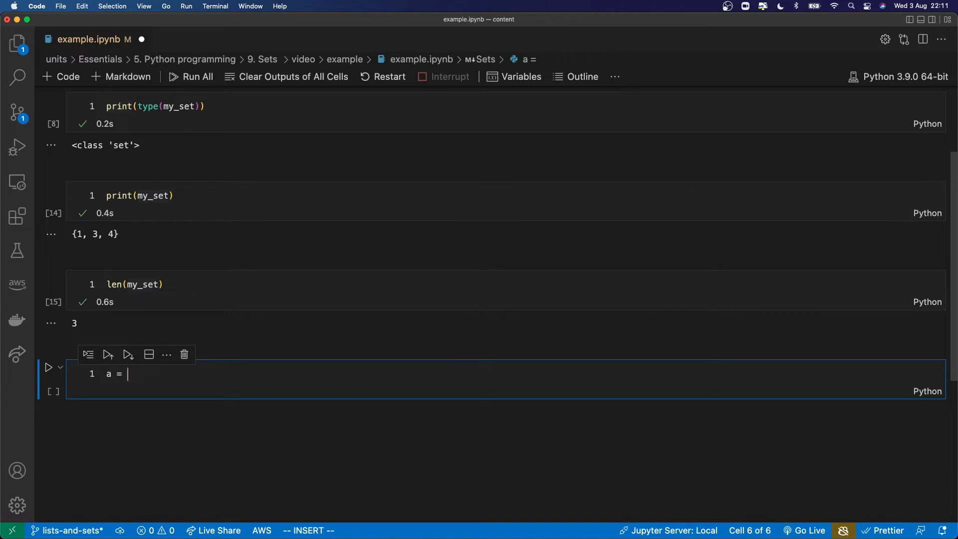
{"action": "type", "text": "{1, 2, 3}"}
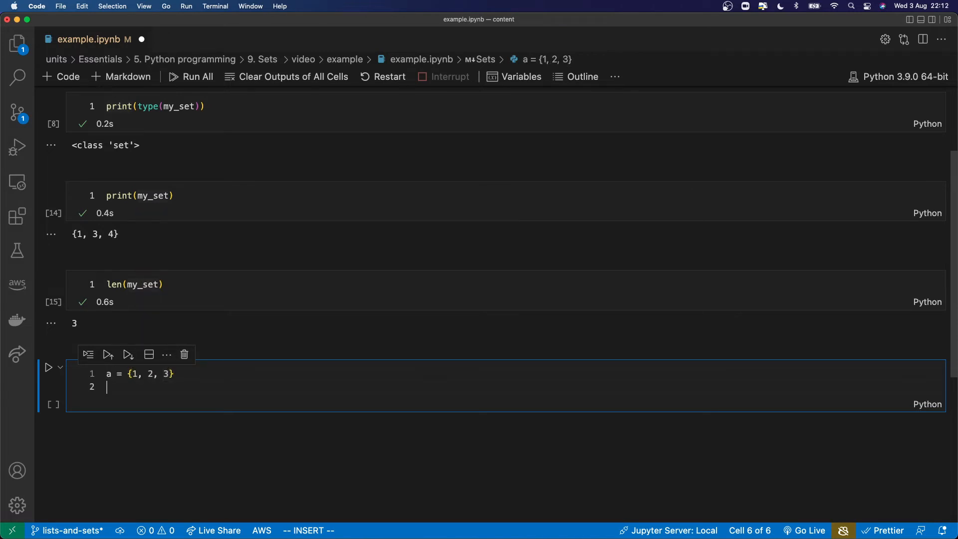
{"action": "type", "text": "b = {"}
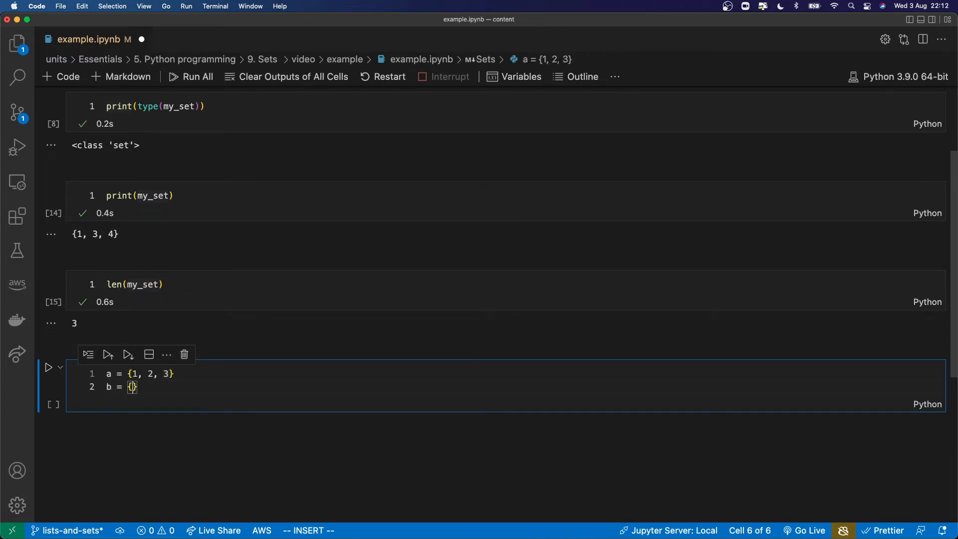
{"action": "type", "text": "3, 4, 5"}
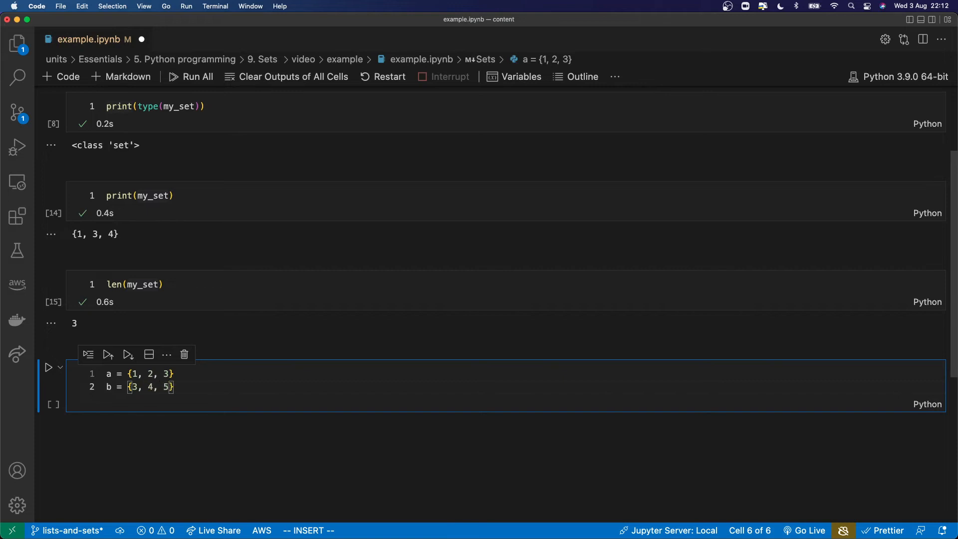
{"action": "type", "text": "a."}
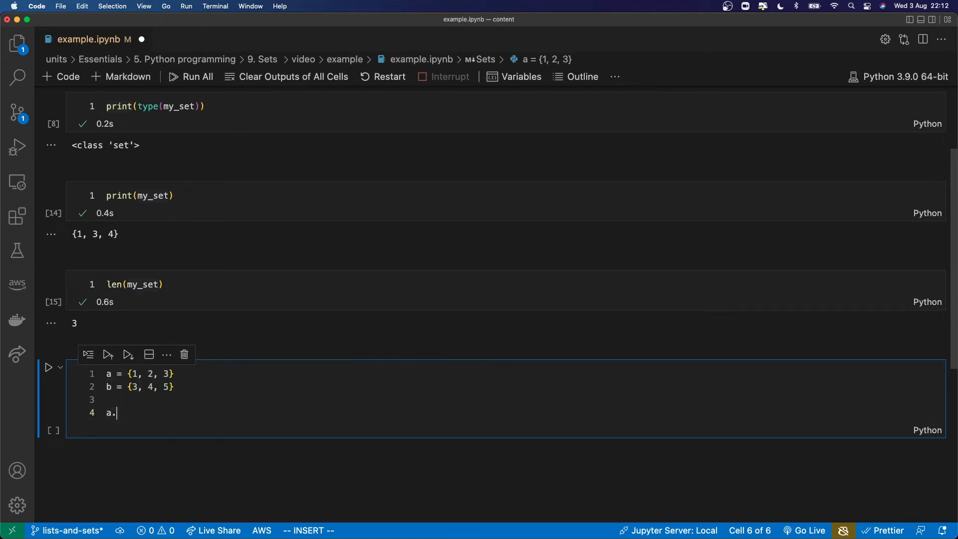
{"action": "type", "text": "intersec"}
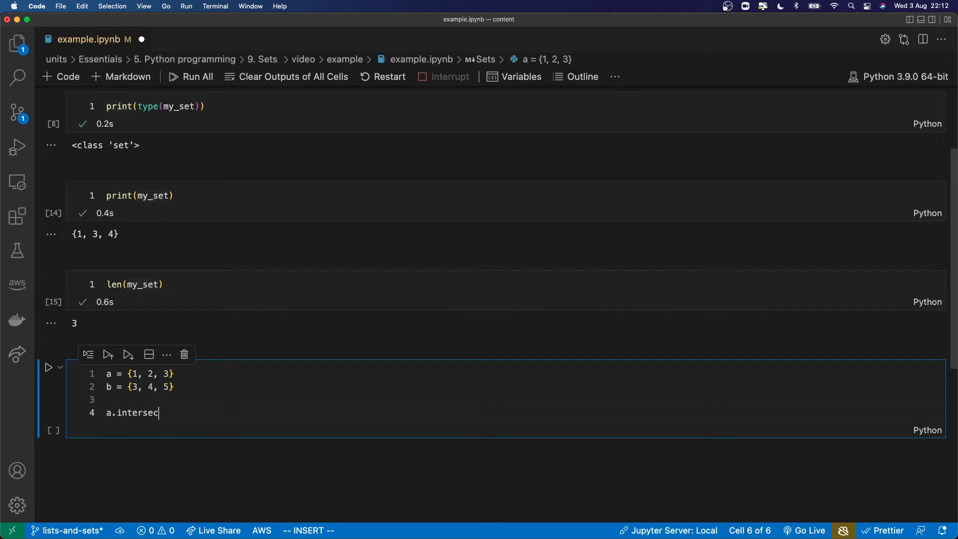
{"action": "type", "text": "tion"}
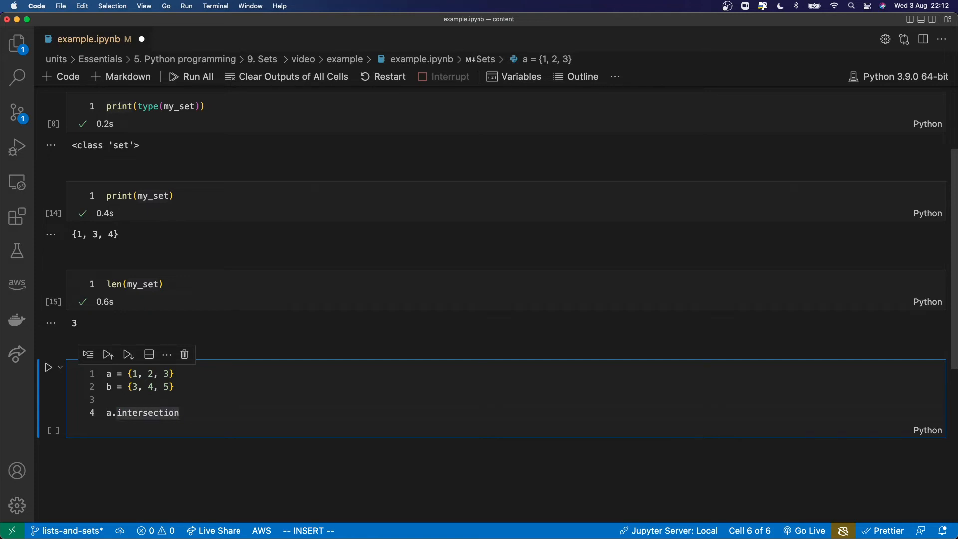
{"action": "type", "text": "(b)"}
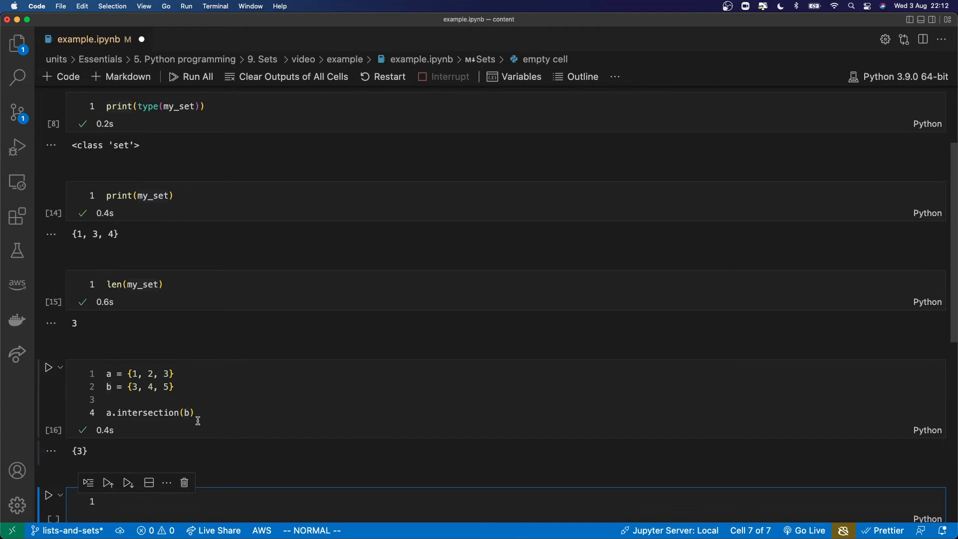
{"action": "mouse_move", "coordinate": [206, 413]}
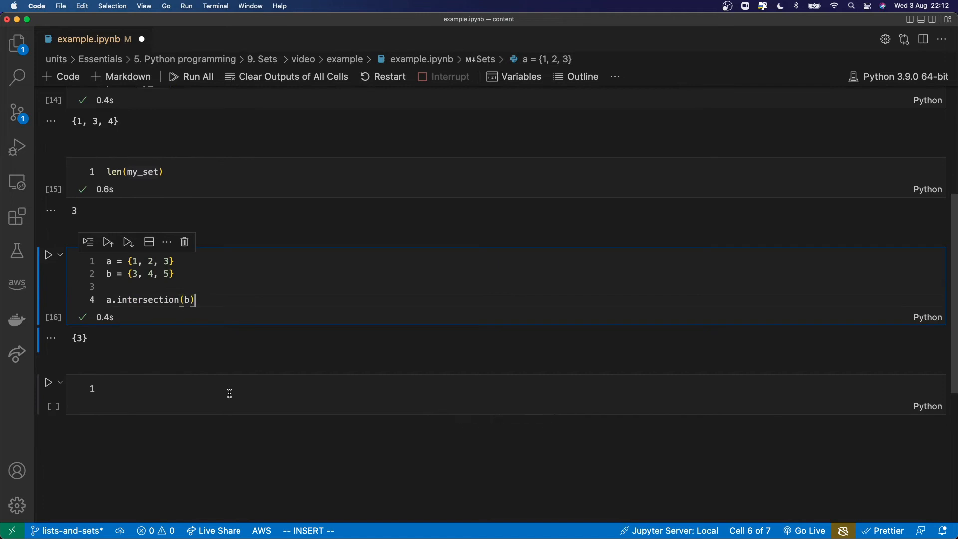
- Run a.union(b) in a new cell, producing {1, 2, 3, 4, 5}
{"action": "type", "text": "a."}
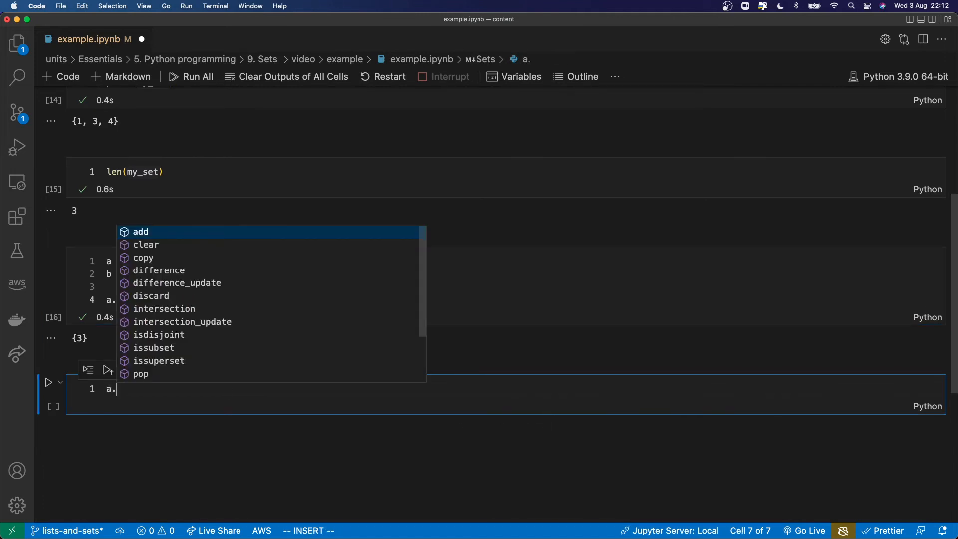
{"action": "type", "text": "union(b"}
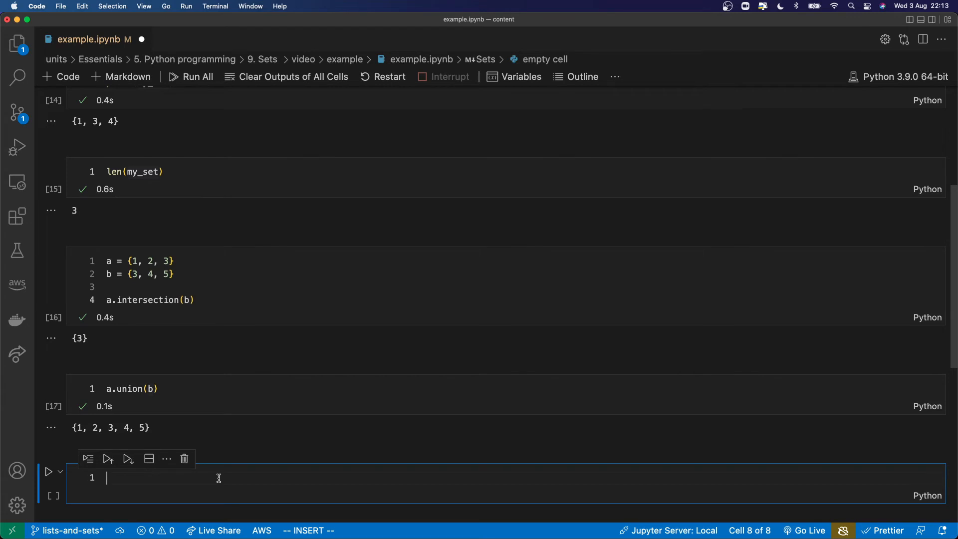
- Run a.difference(b) in a new cell, returning {1, 2}
{"action": "type", "text": "a.difference(b"}
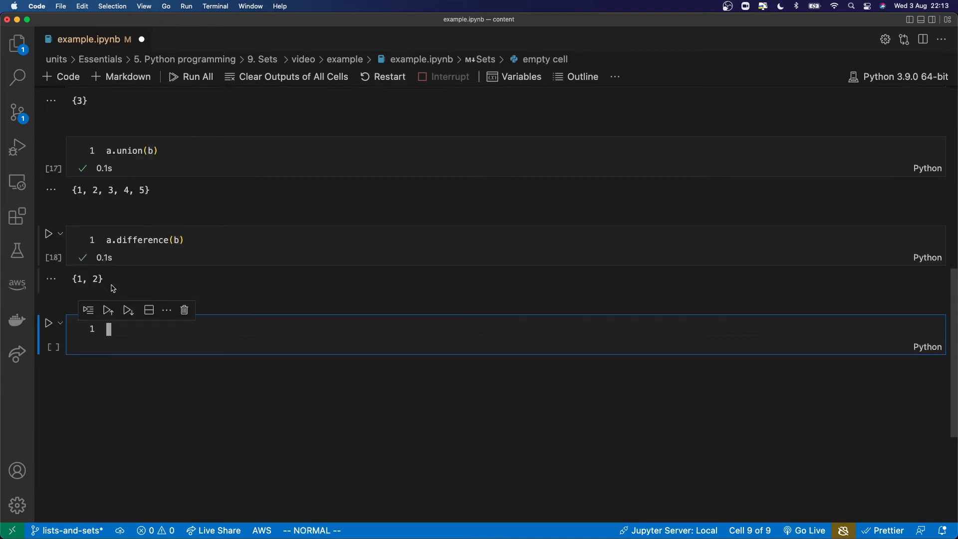
{"action": "scroll", "scroll_direction": "down", "scroll_amount": 3}
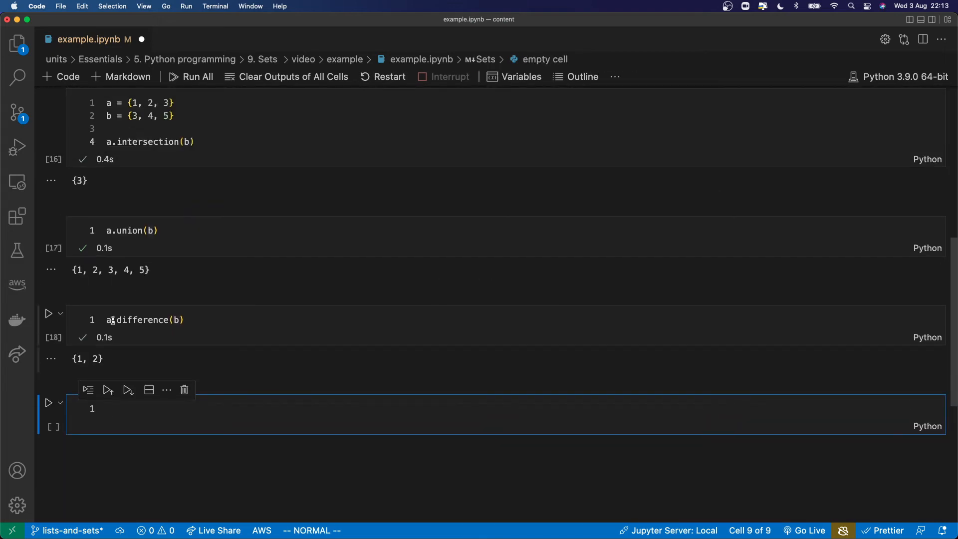
{"action": "left_click", "coordinate": [113, 319]}
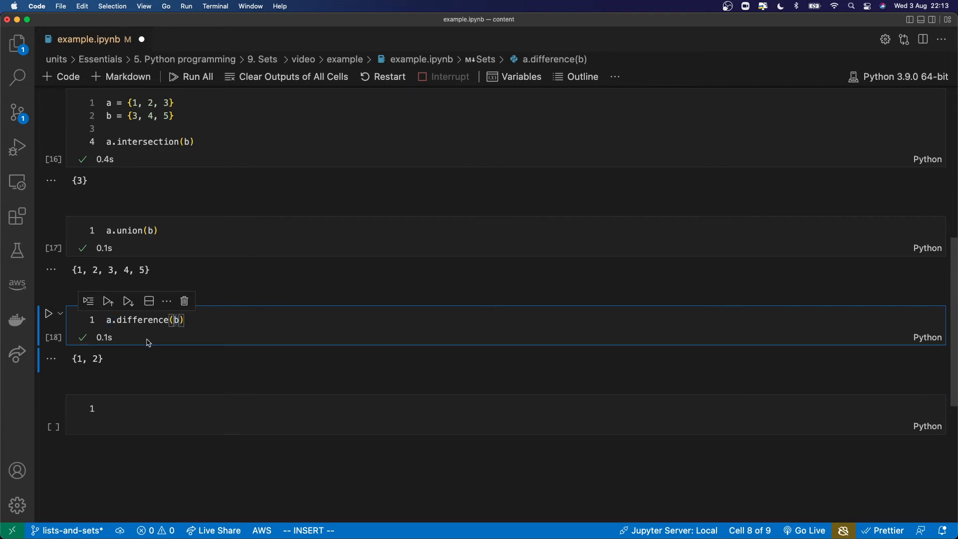
{"action": "scroll", "scroll_direction": "down", "scroll_amount": 3}
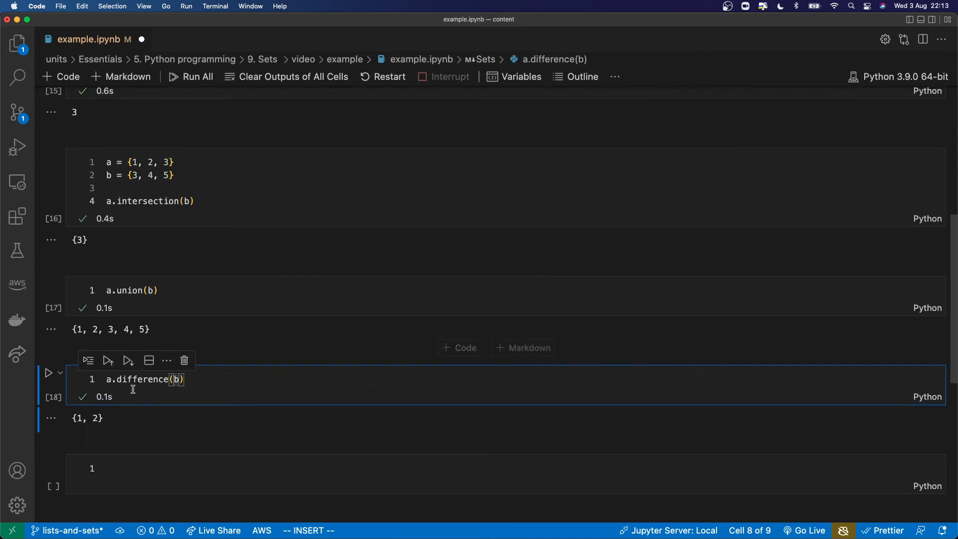
{"action": "mouse_move", "coordinate": [111, 410]}
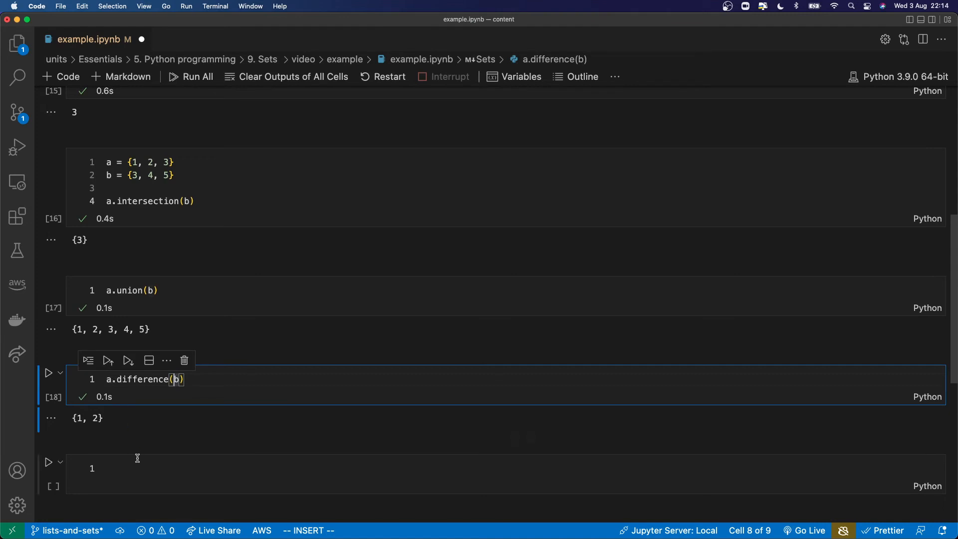
- Run b.difference(a) in a new cell, returning {4, 5}
{"action": "type", "text": "b.d"}
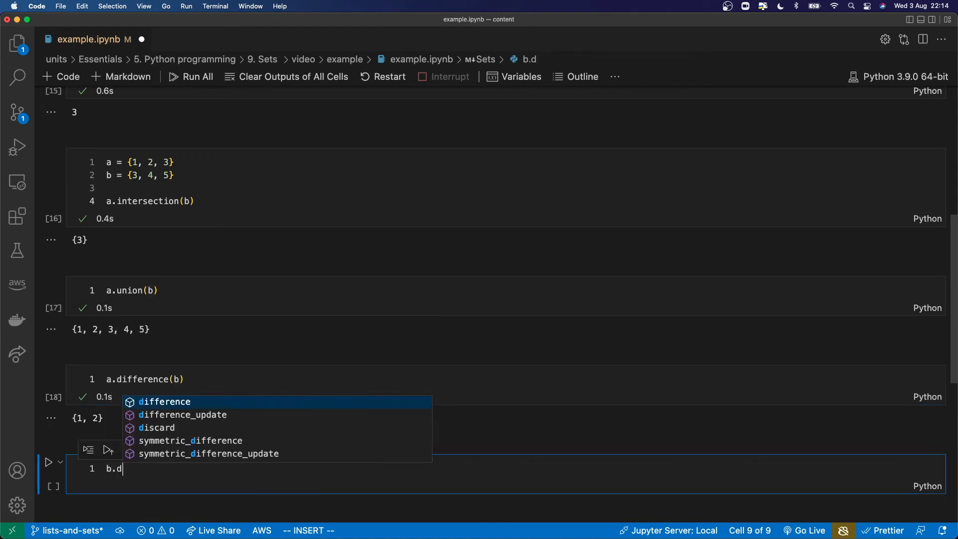
{"action": "type", "text": "ifference(a"}
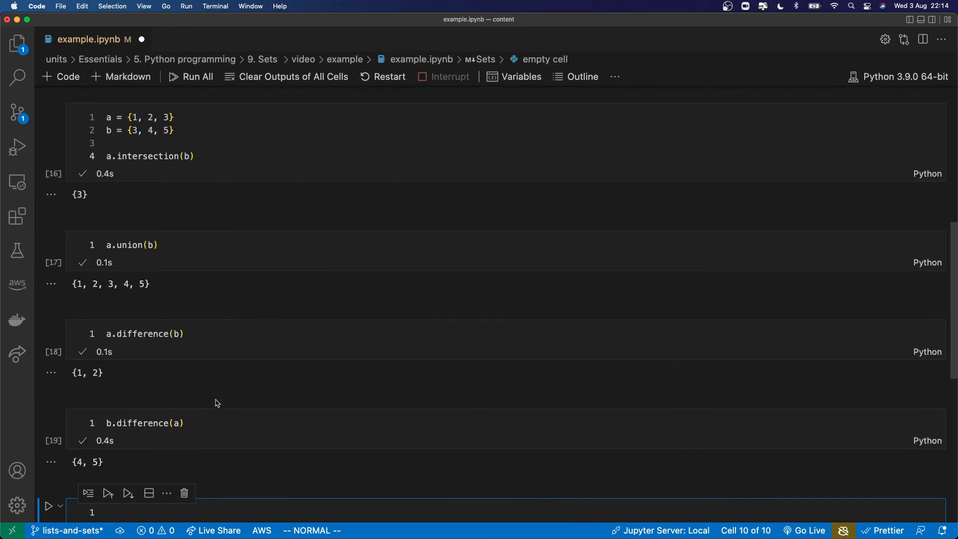
{"action": "mouse_move", "coordinate": [163, 451]}
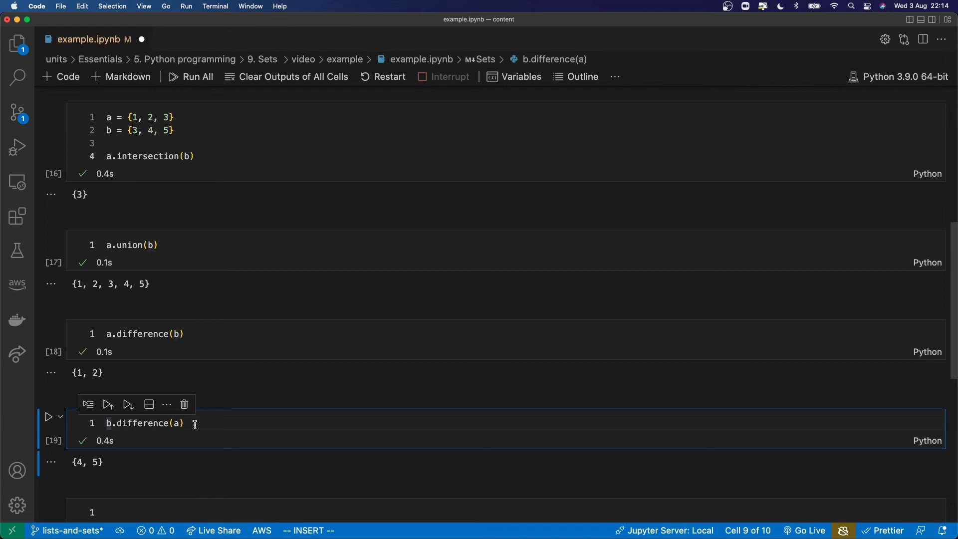
{"action": "scroll", "scroll_direction": "down", "scroll_amount": 3}
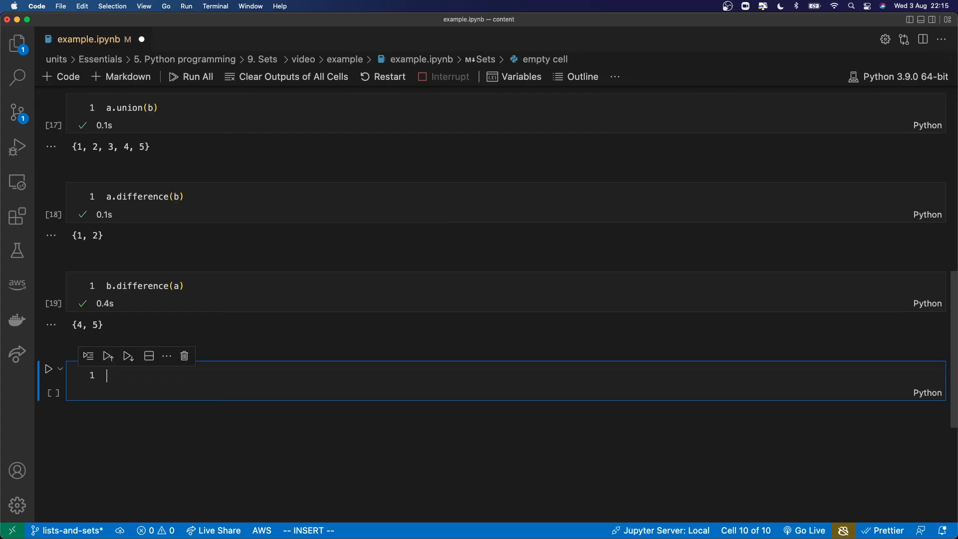
- Run a.add(9) so that a becomes {1, 2, 3, 9}
{"action": "type", "text": "a.add"}
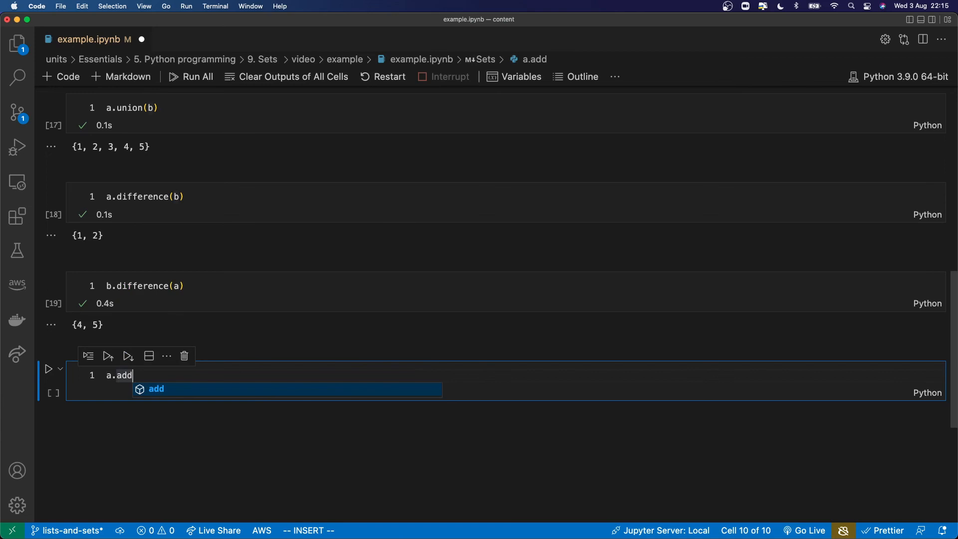
{"action": "type", "text": "(9)"}
{"action": "type", "text": "a"}
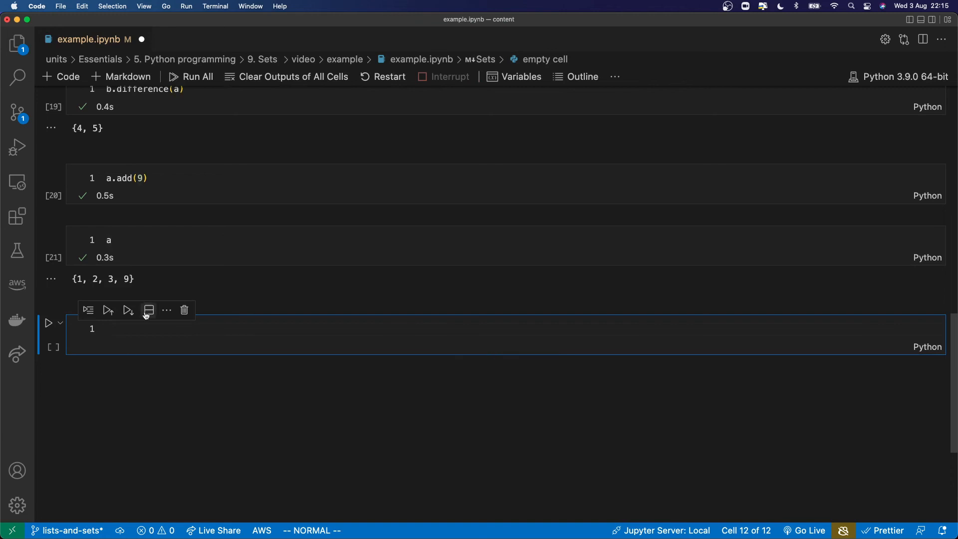
{"action": "mouse_move", "coordinate": [136, 336]}
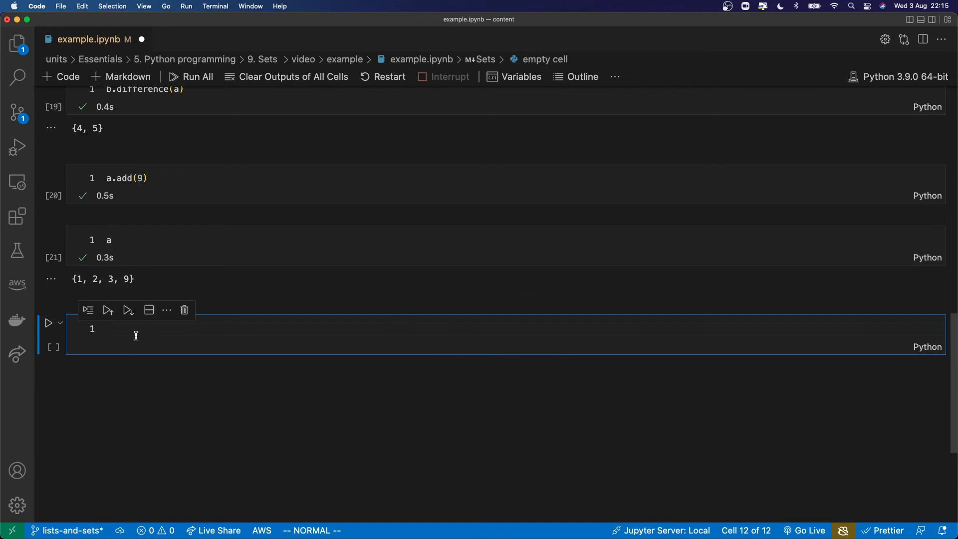
- Run a.remove(2) so that a becomes {1, 3, 9}
{"action": "type", "text": "a"}
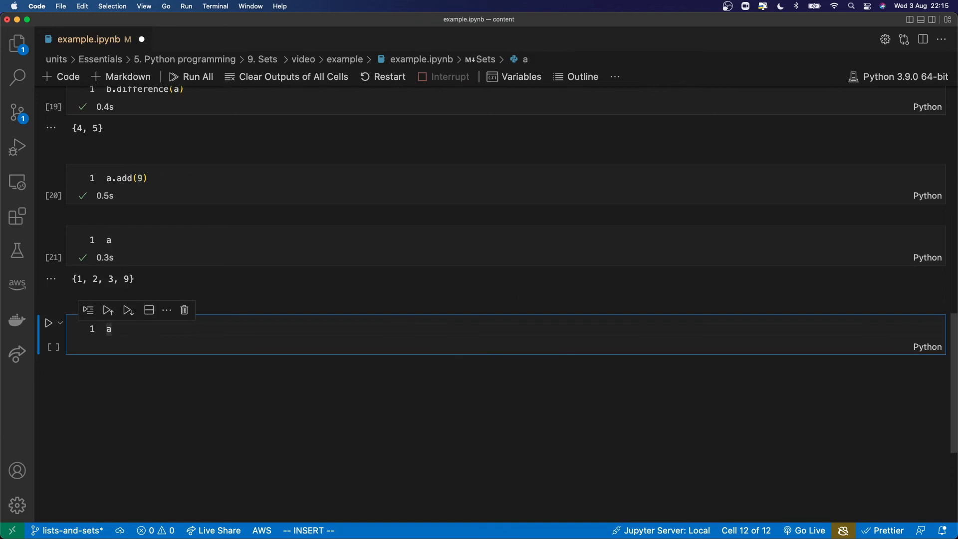
{"action": "type", "text": ".remove()"}
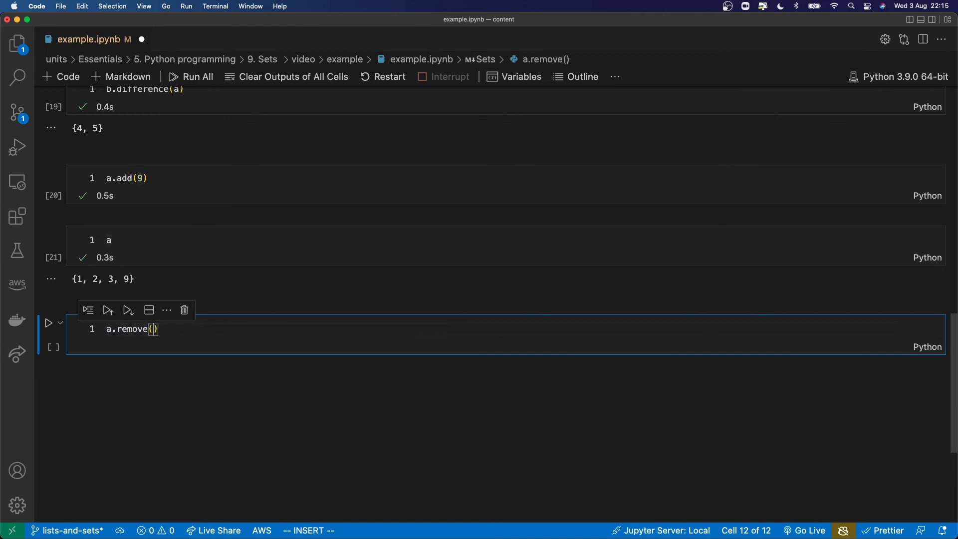
{"action": "type", "text": "2"}
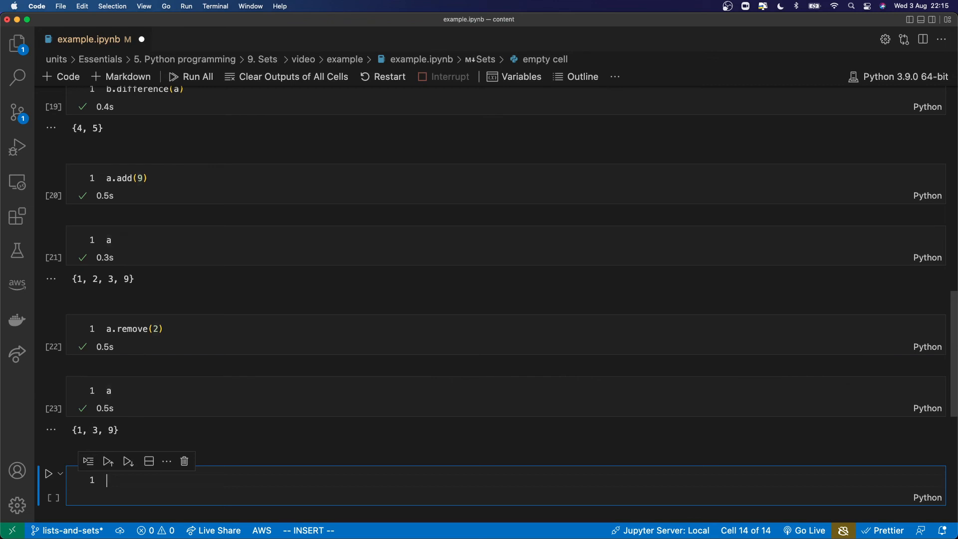
- Run a.remove(88) to raise KeyError: 88, then begin a.d in the next cell
{"action": "type", "text": "a.re"}
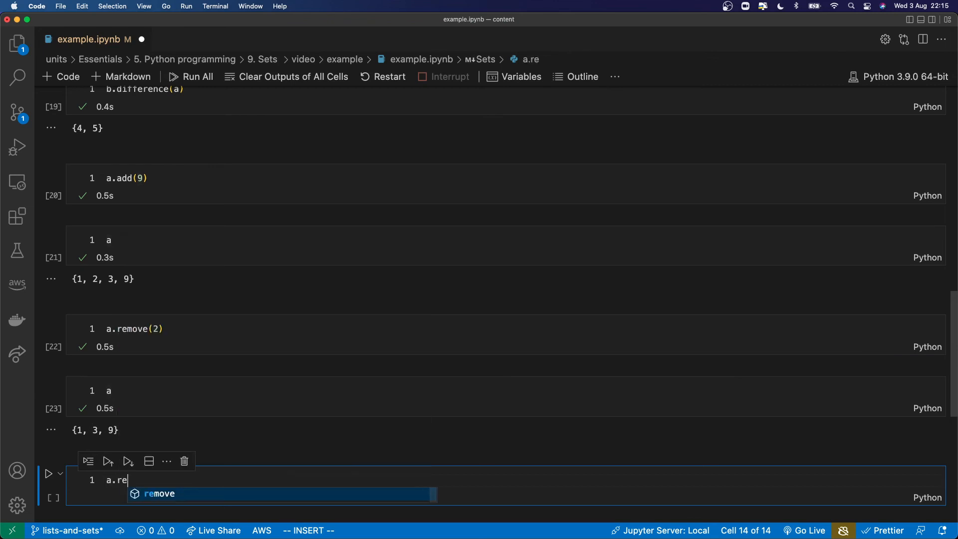
{"action": "type", "text": "move(8)"}
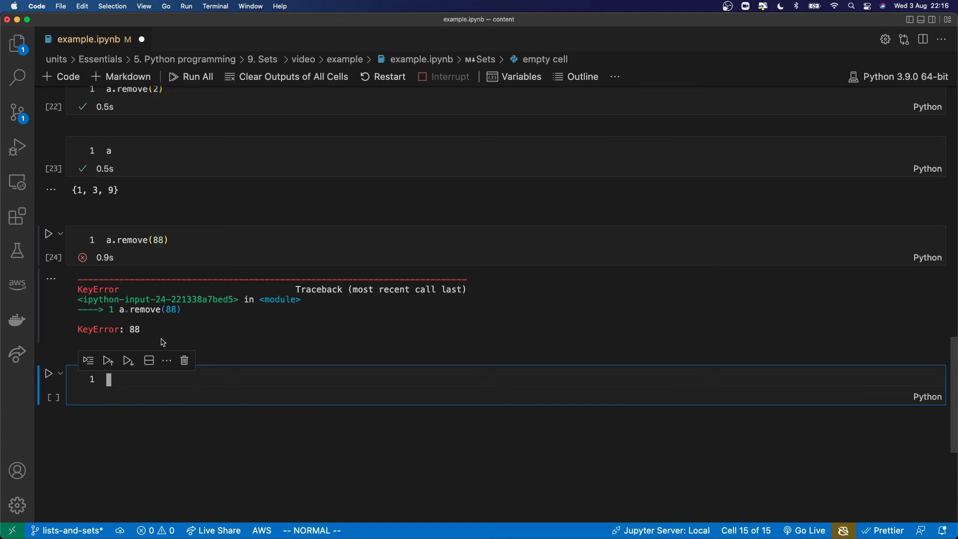
{"action": "type", "text": "a.d"}
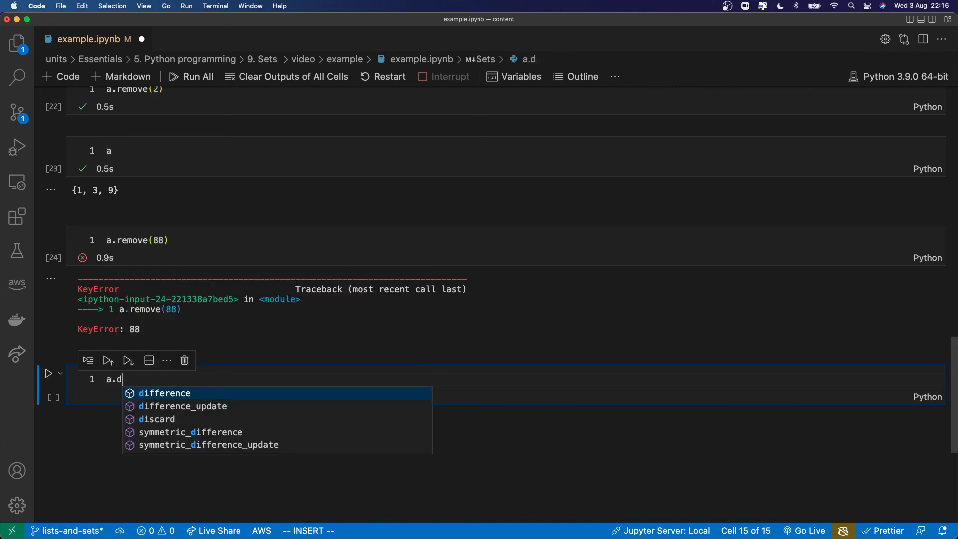
- Complete the new cell as a.discard(88) via the IntelliSense discard suggestion, leaving it unrun
{"action": "left_click", "coordinate": [157, 419]}
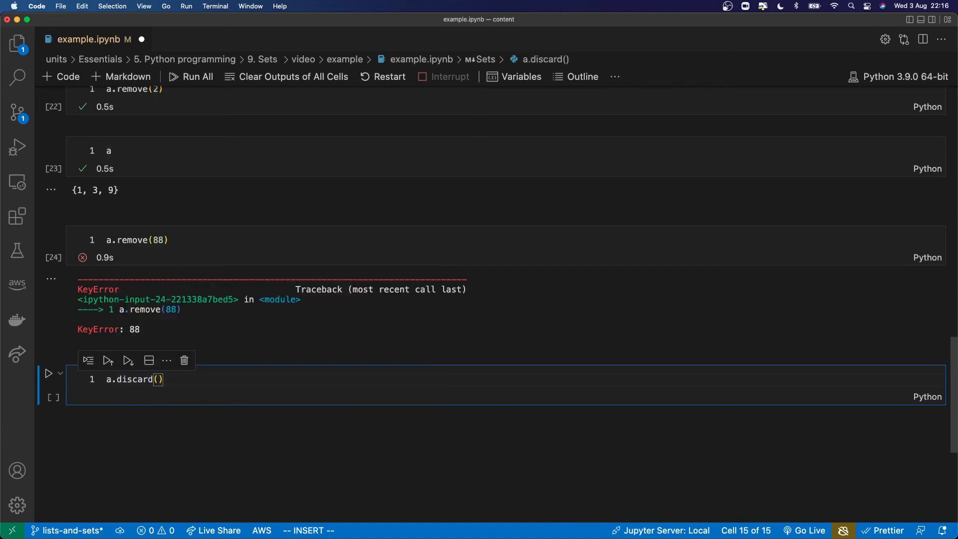
{"action": "type", "text": "88"}
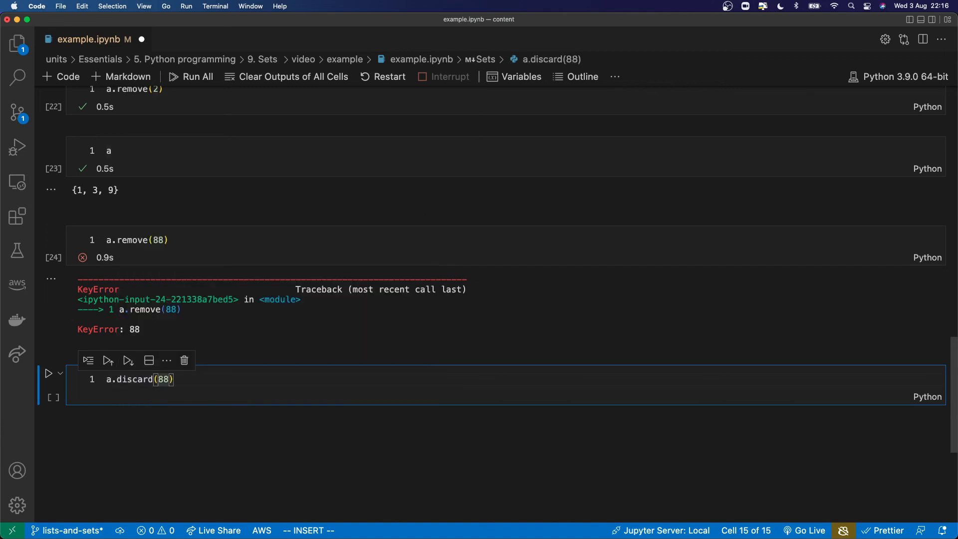